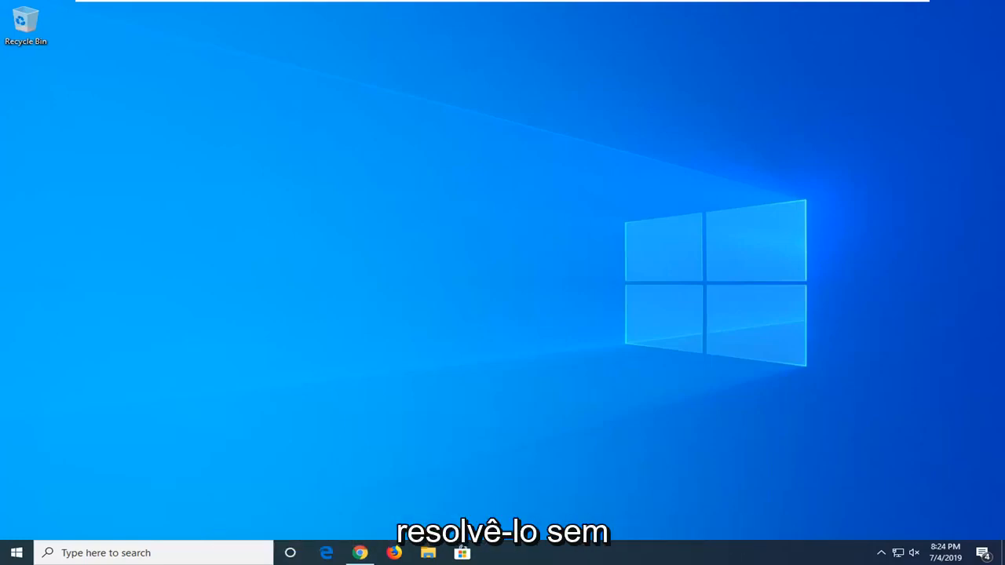
pyautogui.moveTo(479, 322)
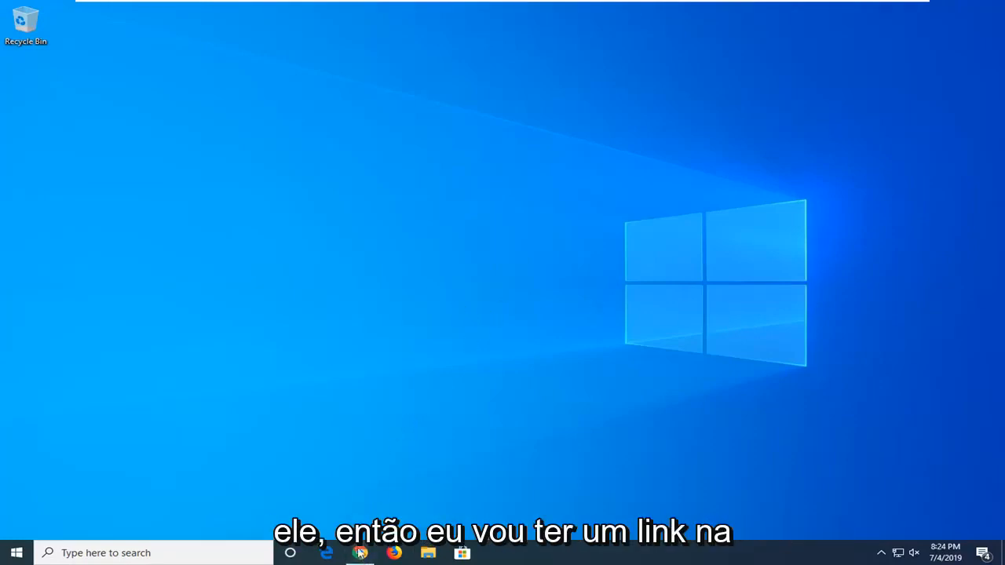
# Step: Download the DirectX End-User Runtime Web Installer alone, declining the MSN homepage offer
pyautogui.click(360, 553)
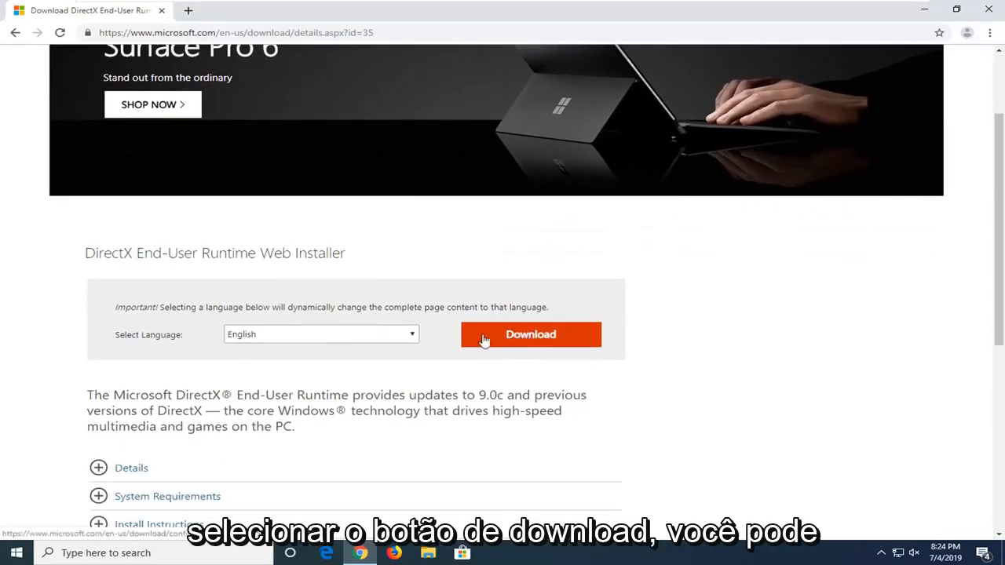
pyautogui.click(531, 333)
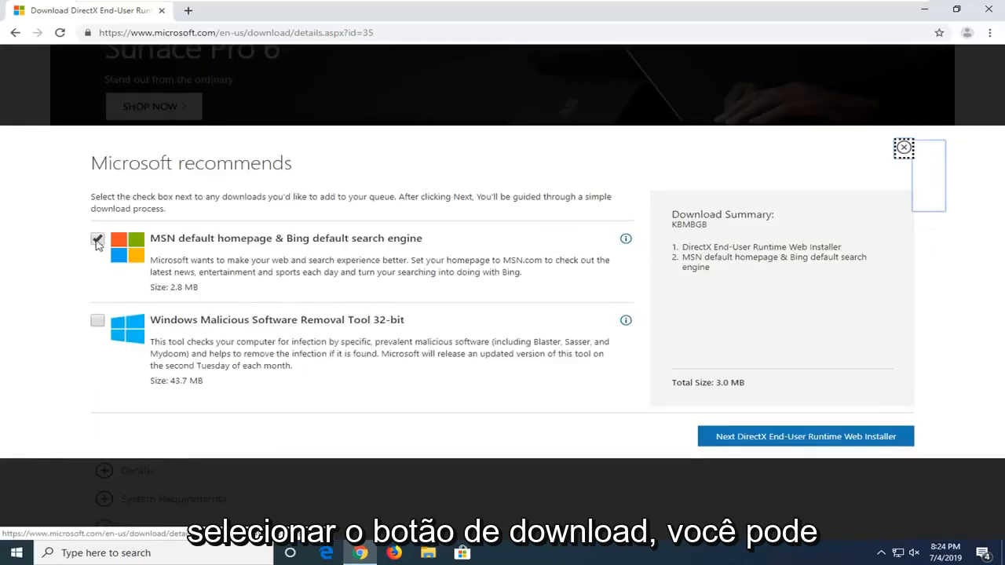
pyautogui.click(98, 238)
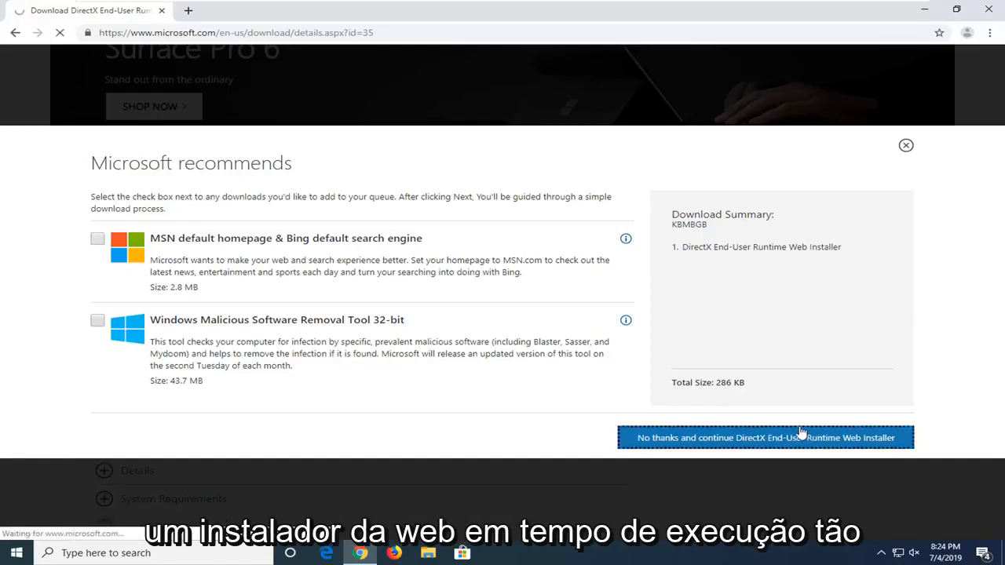
pyautogui.click(765, 436)
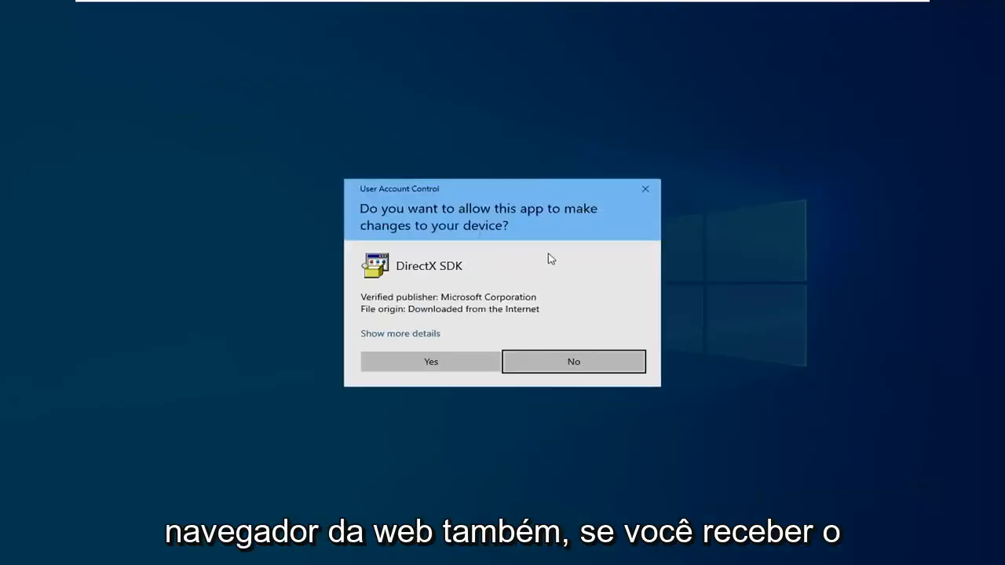
# Step: Grant User Account Control permission so the DirectX setup wizard starts
pyautogui.click(430, 362)
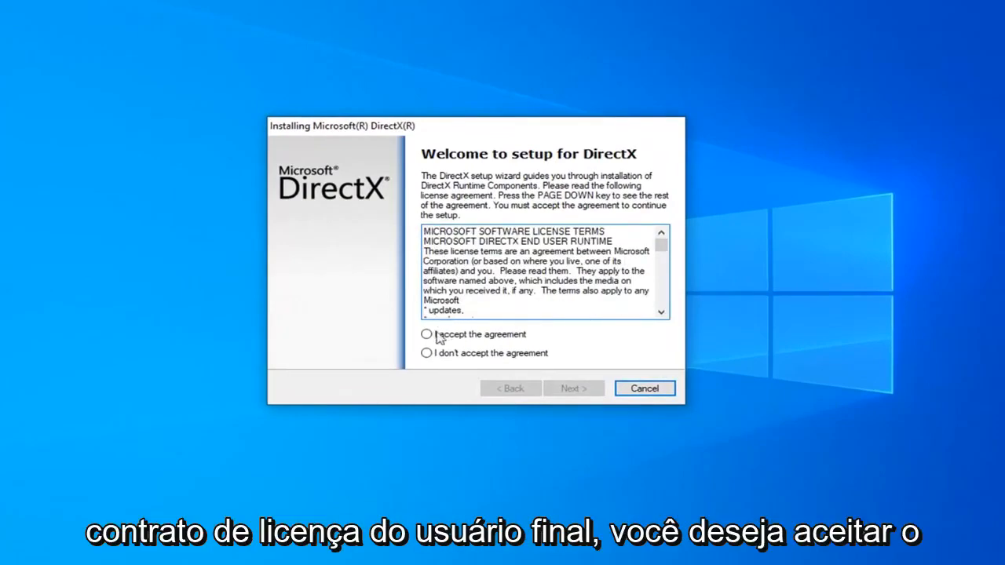
# Step: Accept the DirectX license agreement and decline the Bing Bar offer
pyautogui.click(574, 389)
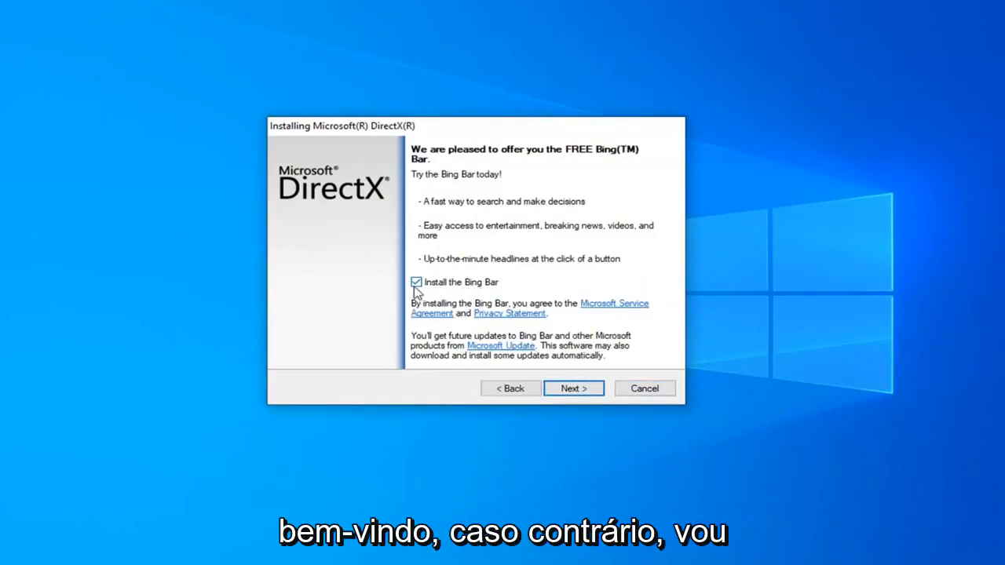
pyautogui.click(574, 389)
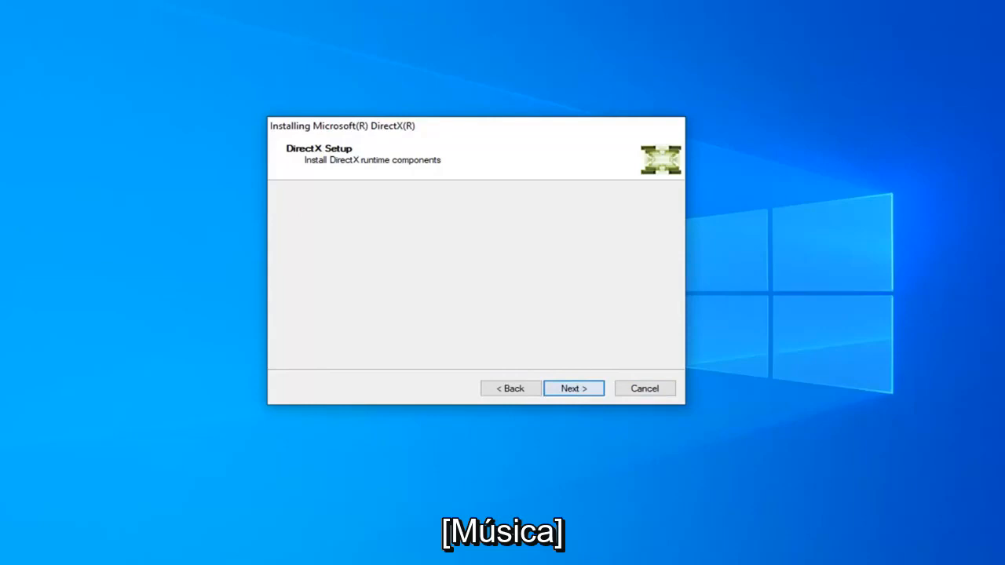
# Step: Install the DirectX runtime components and finish the wizard once Installation Complete appears
pyautogui.click(573, 388)
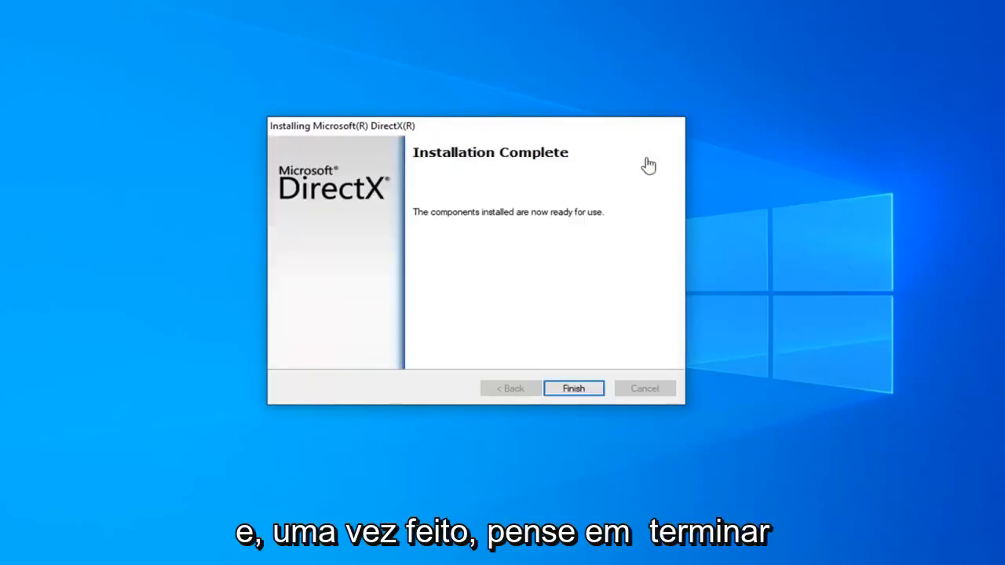
pyautogui.click(573, 388)
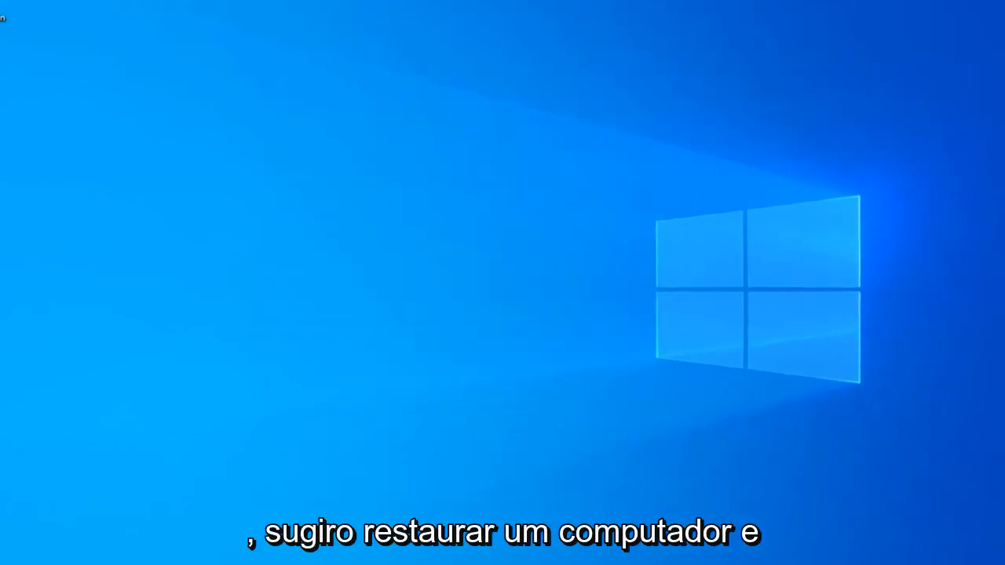